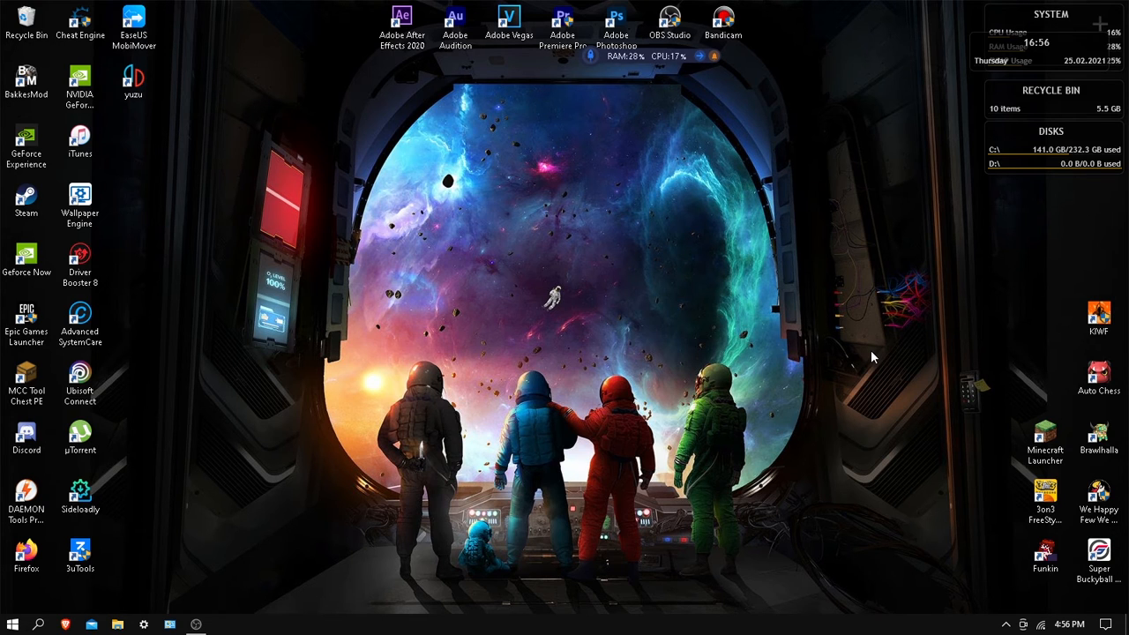
mouse_move(697, 369)
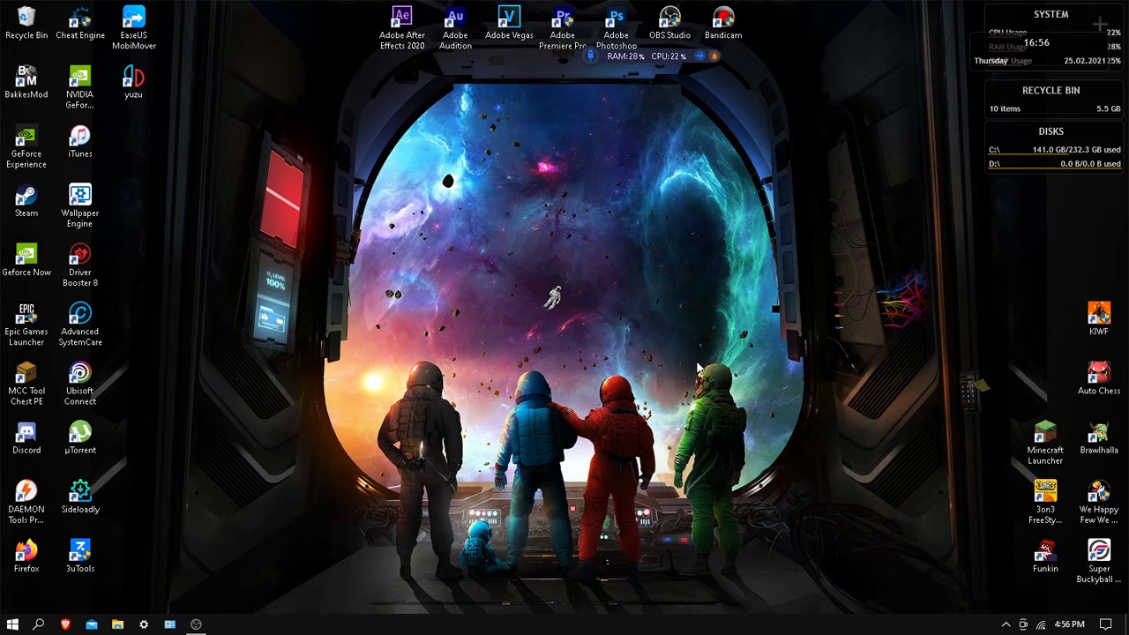
mouse_move(669, 361)
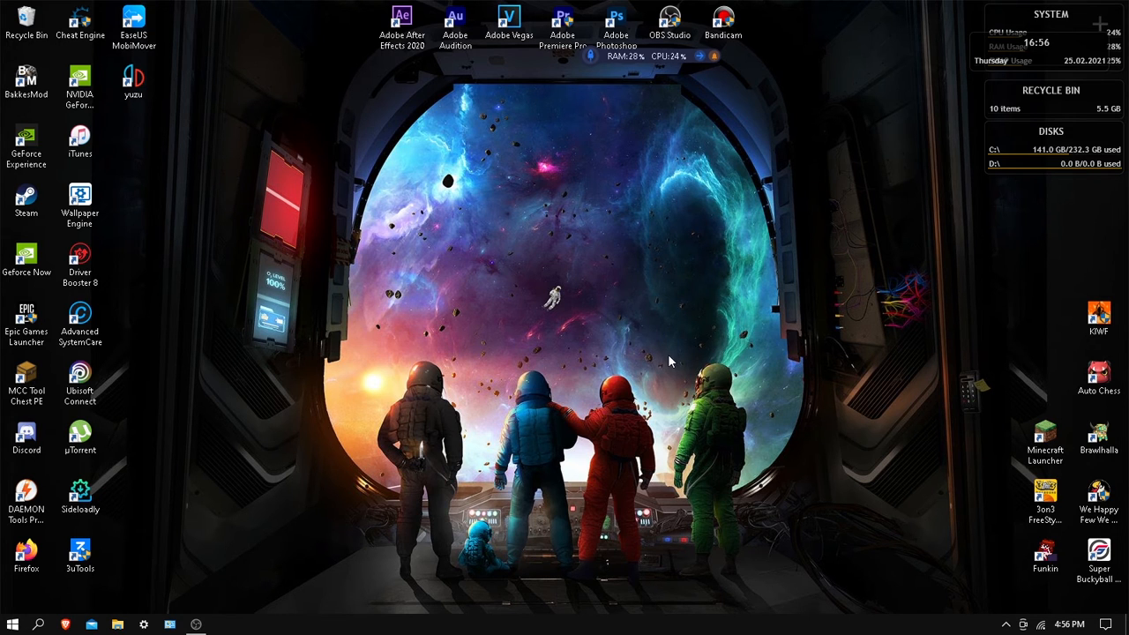
mouse_move(557, 362)
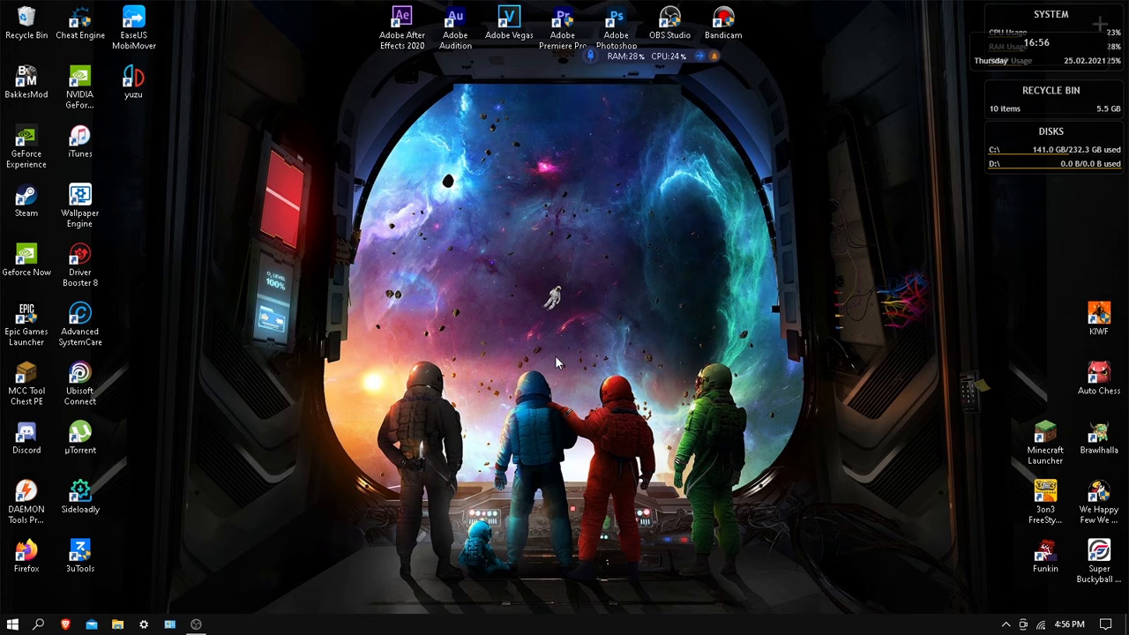
mouse_move(999, 339)
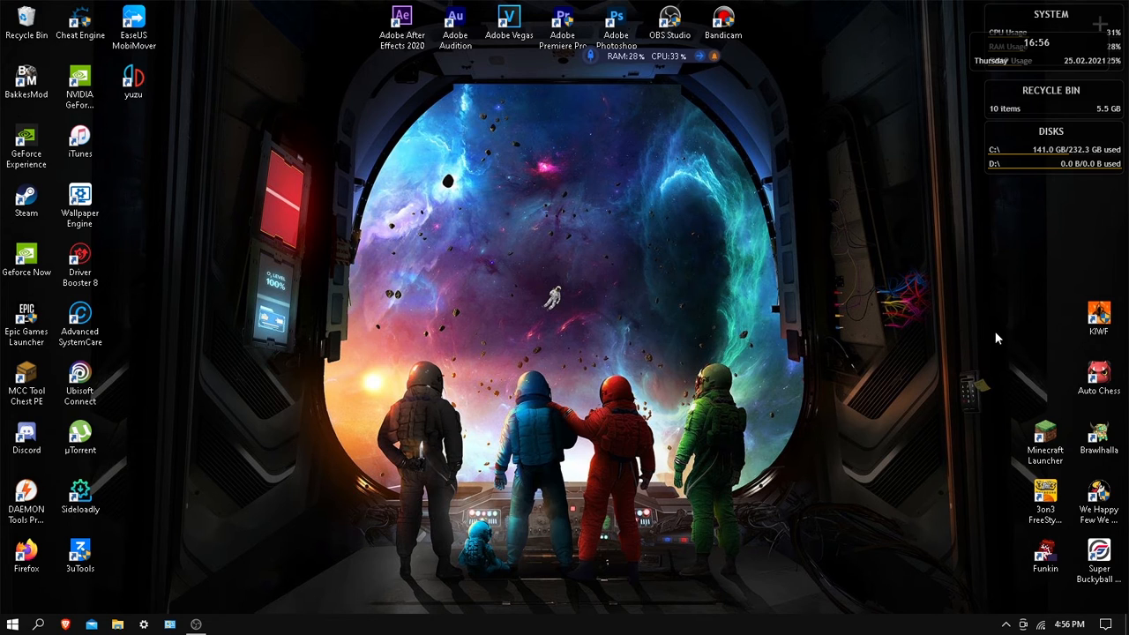
mouse_move(300, 477)
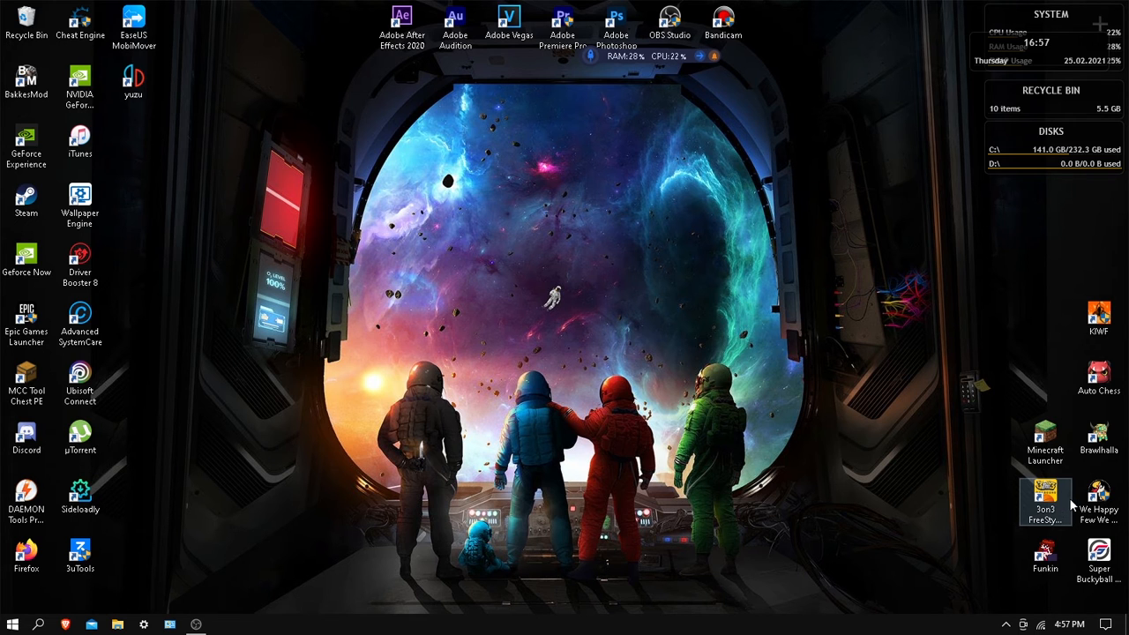
mouse_move(730, 441)
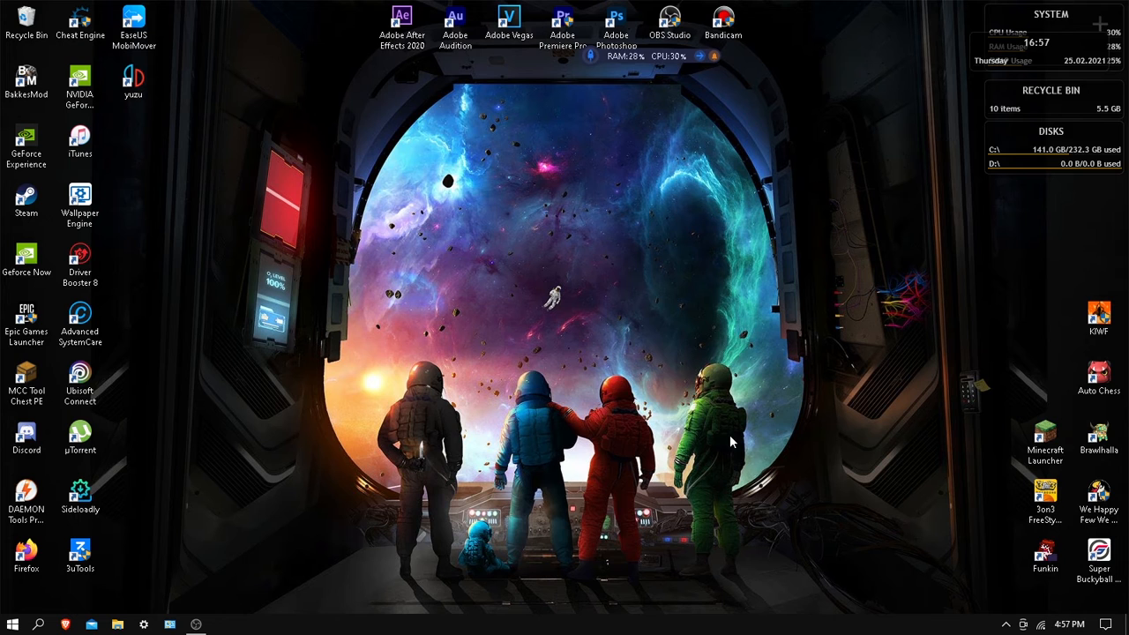
mouse_move(533, 455)
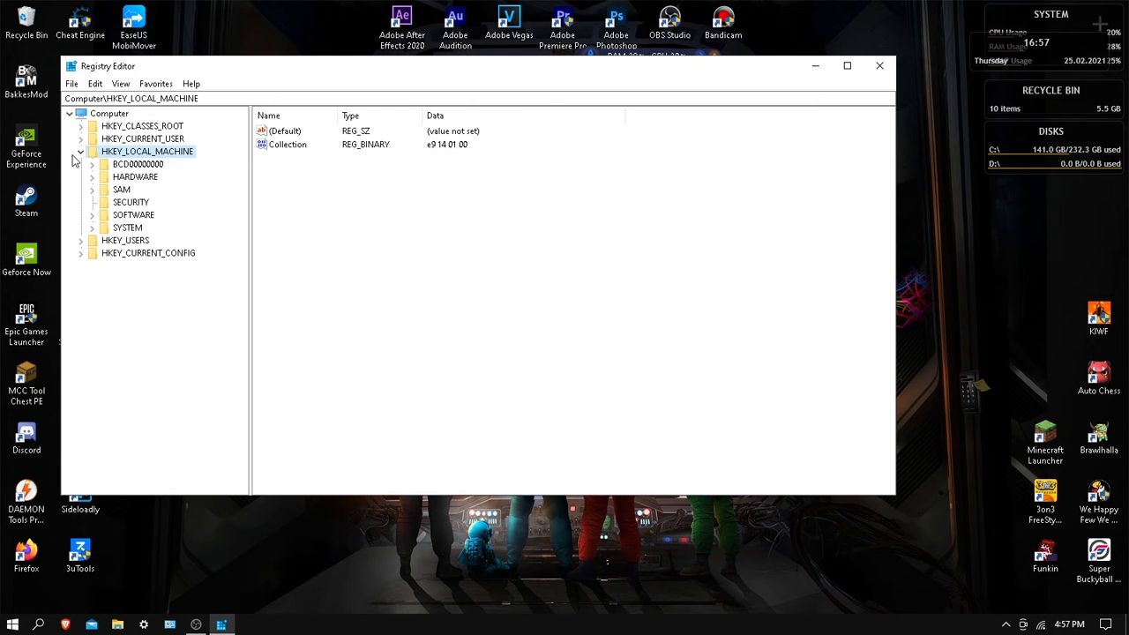
Re-expand HKEY_LOCAL_MACHINE and expand its SOFTWARE key to list the vendor subkeys
click(79, 151)
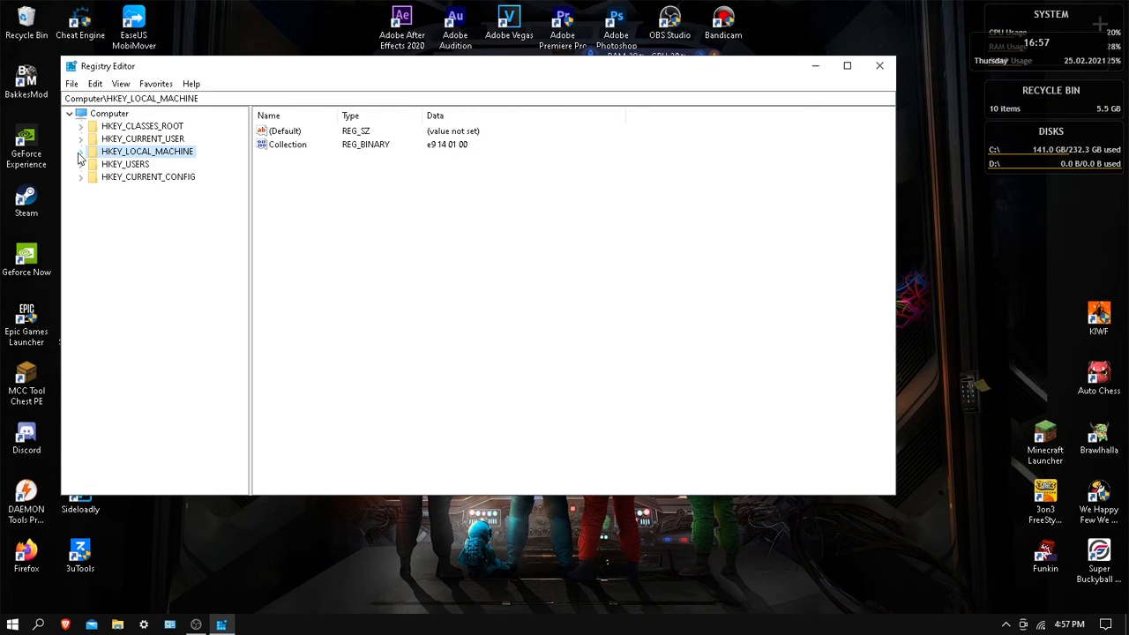
click(81, 152)
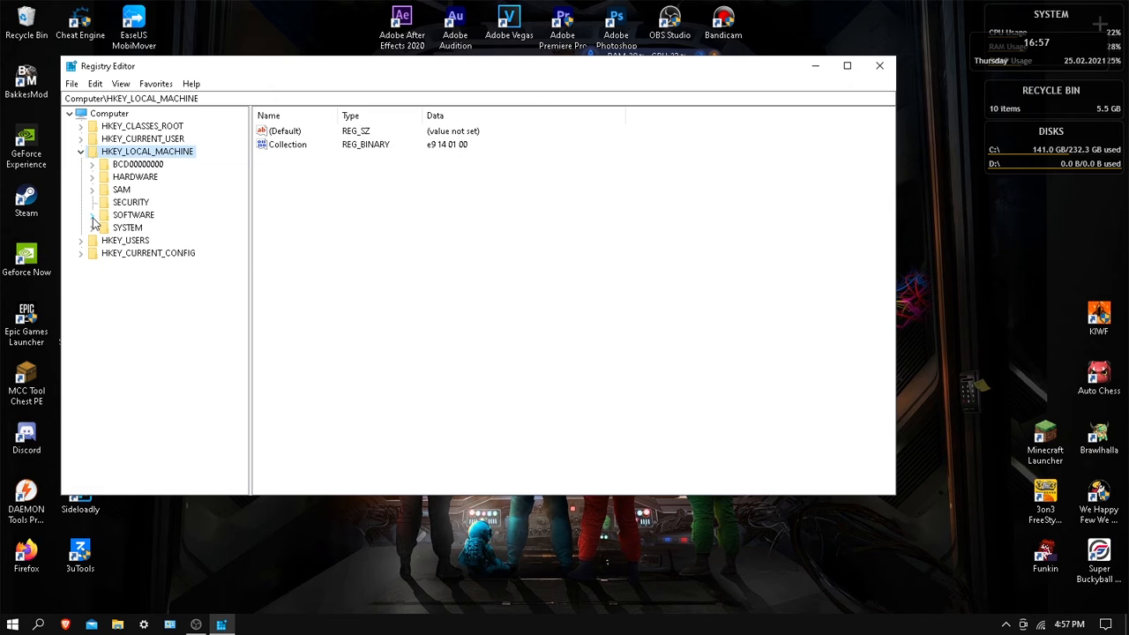
click(92, 215)
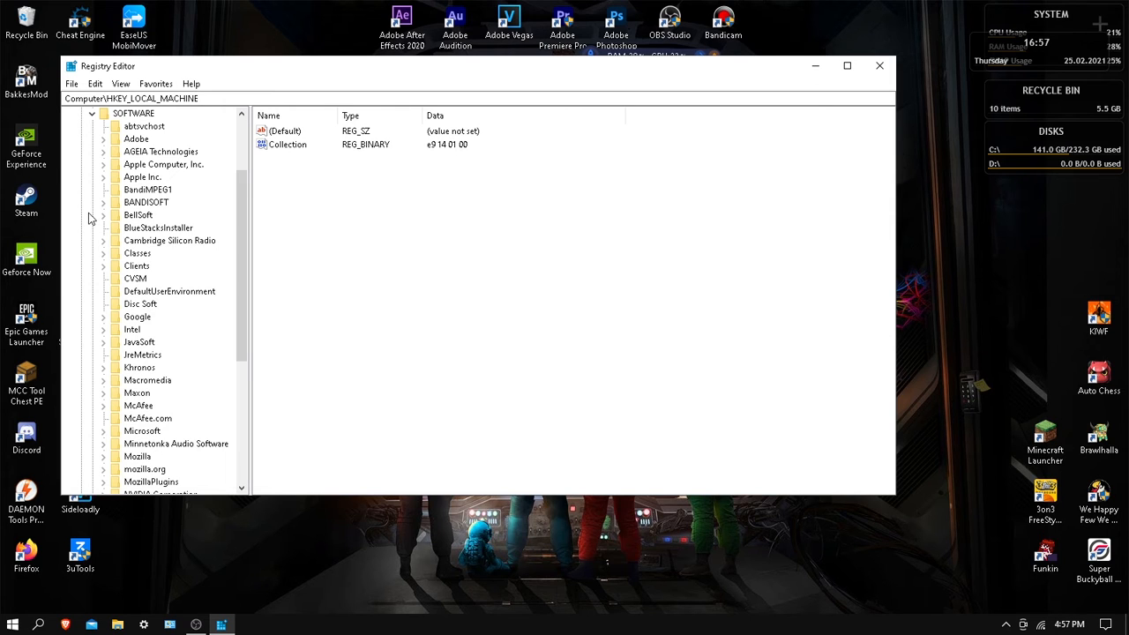
mouse_move(162, 214)
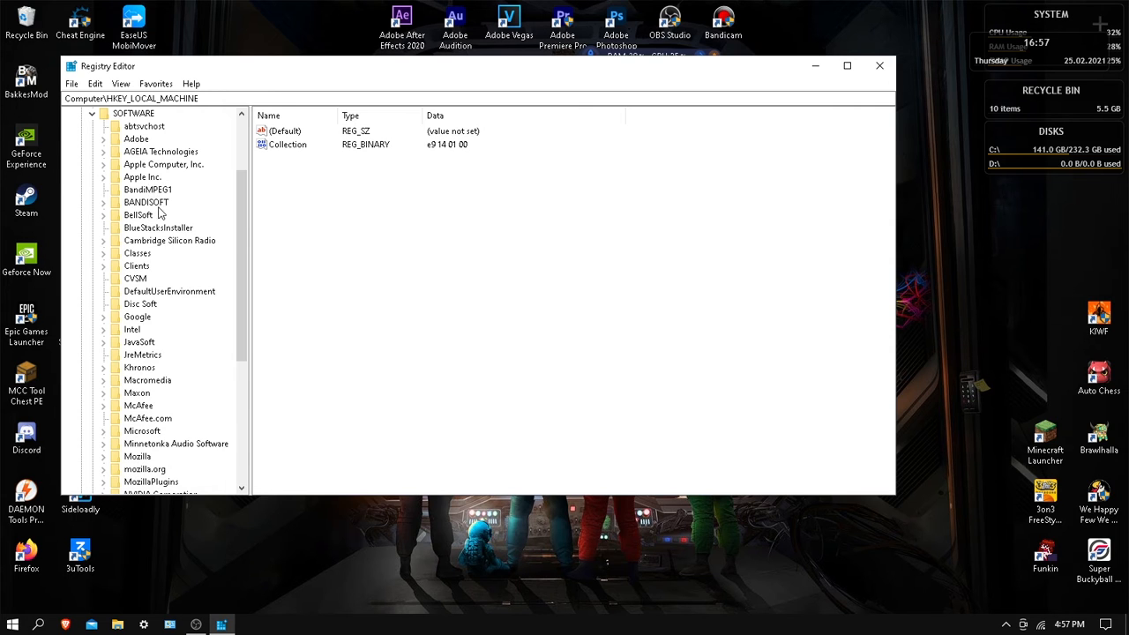
Locate the Policies key in the tree and expand it to reveal Explorer, NonEnum and System
scroll(down, 3)
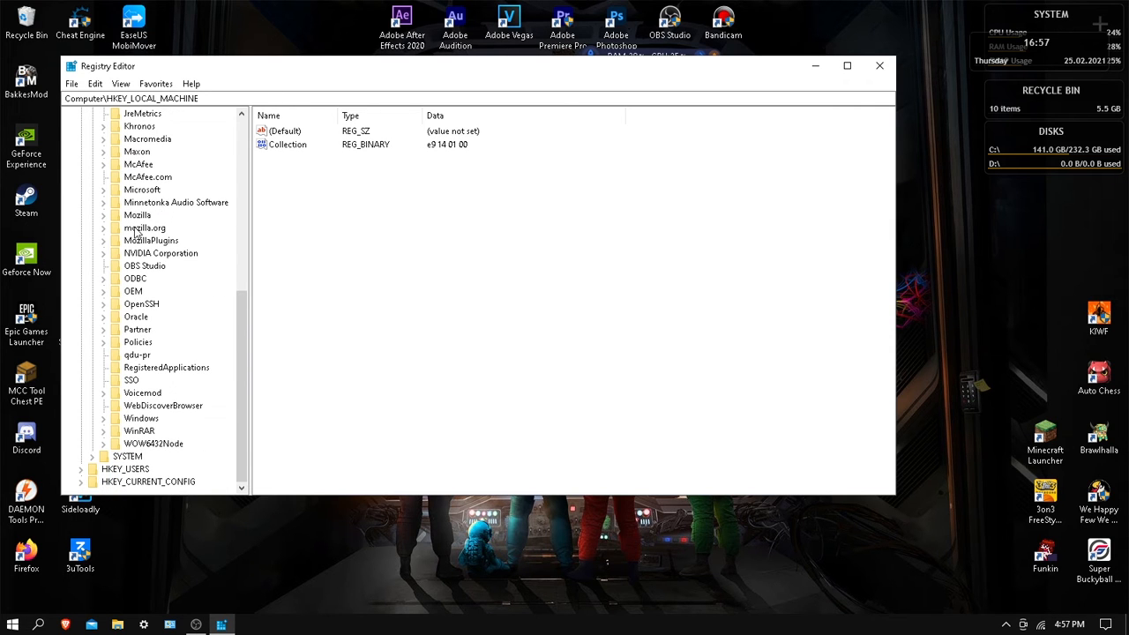
scroll(up, 3)
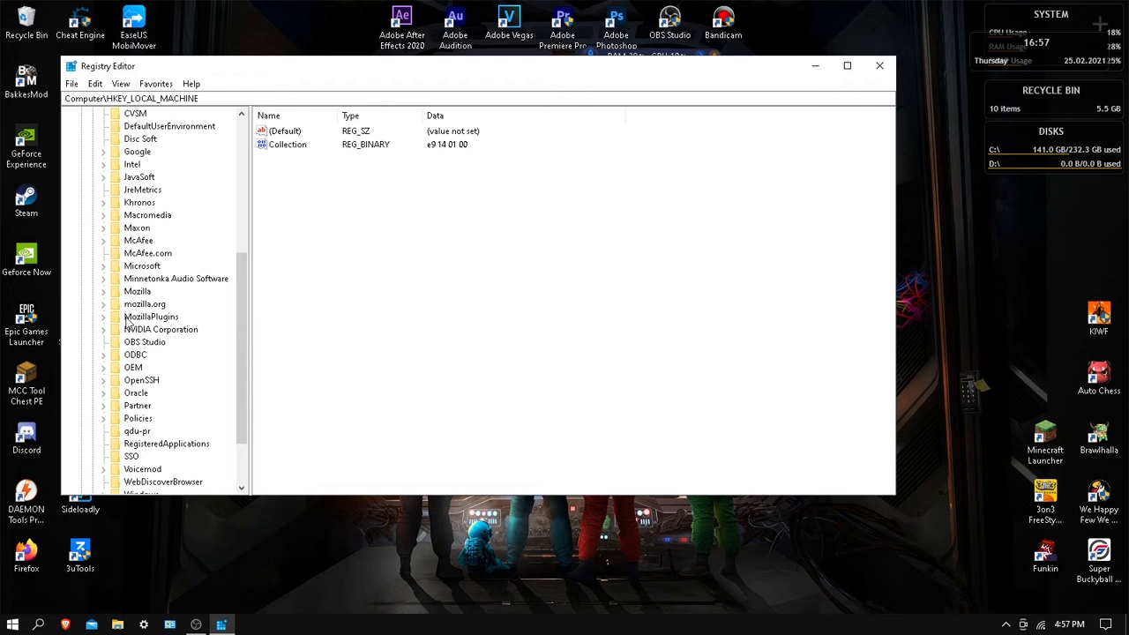
scroll(up, 3)
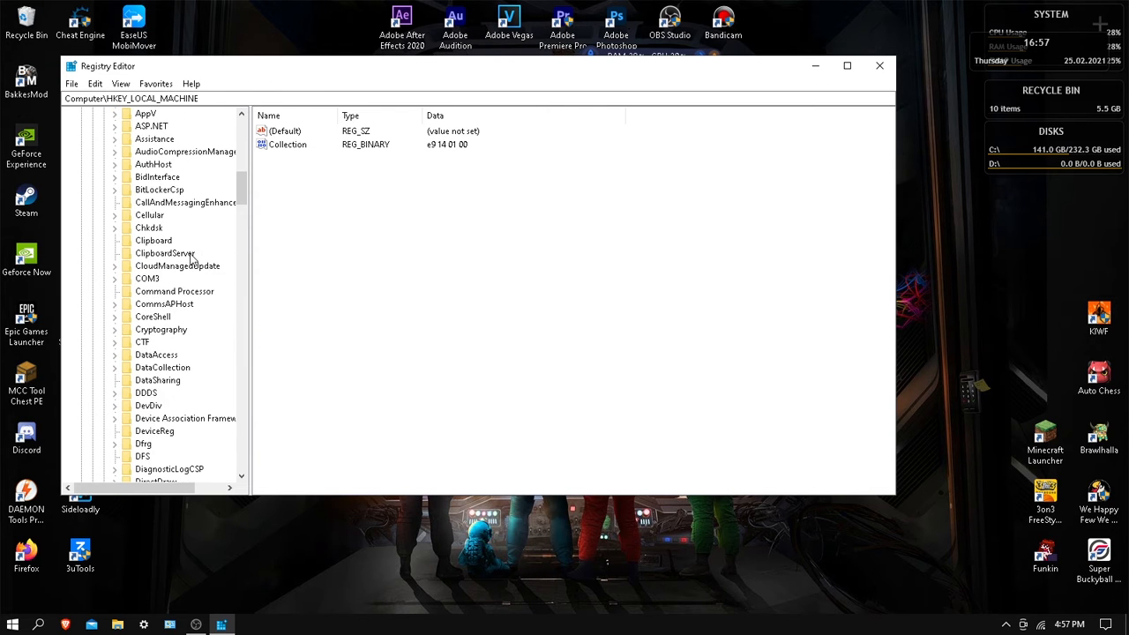
scroll(down, 3)
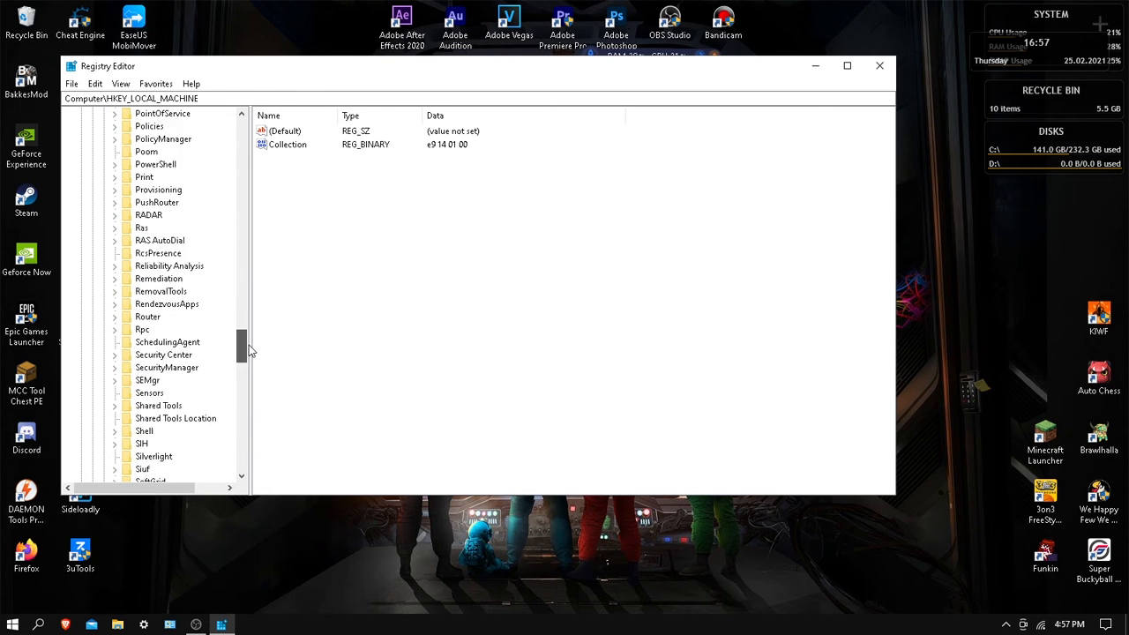
scroll(down, 3)
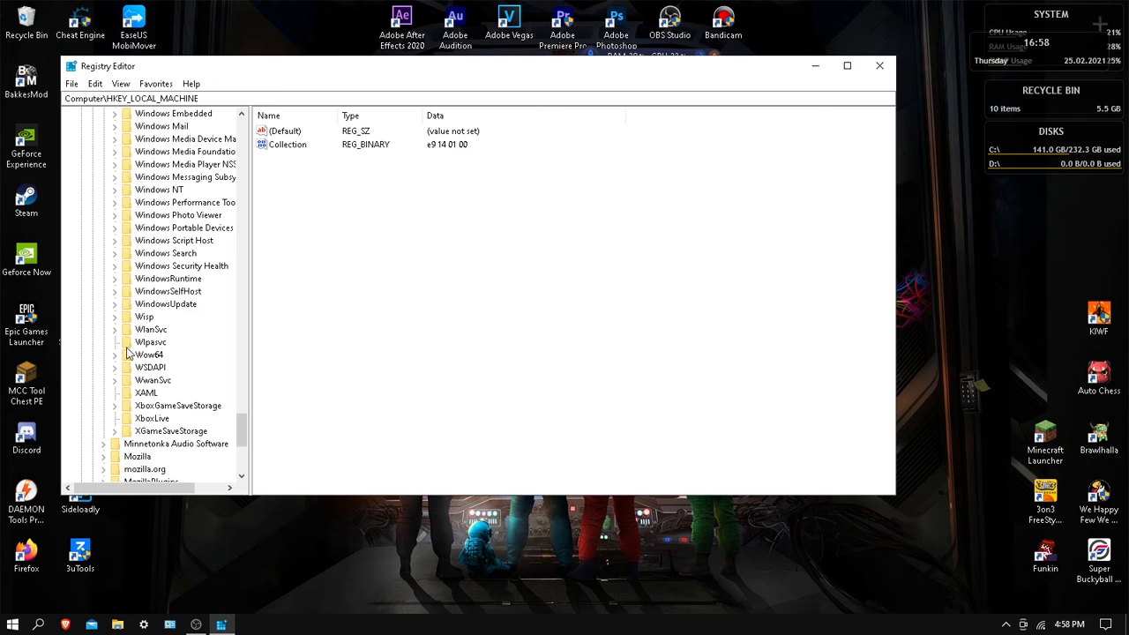
mouse_move(122, 323)
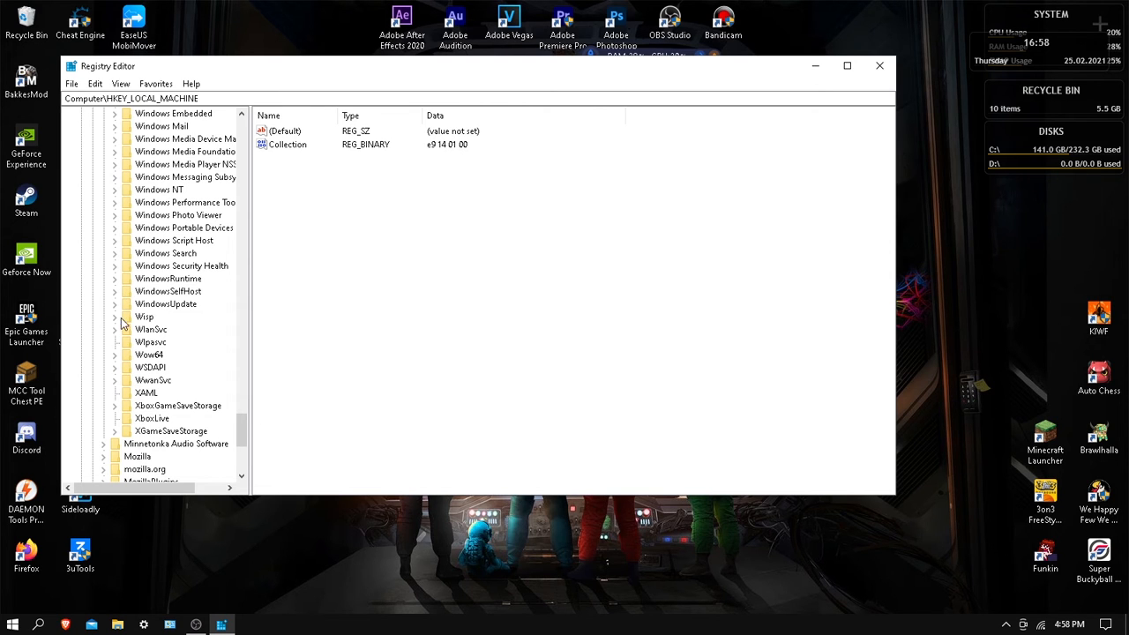
scroll(up, 3)
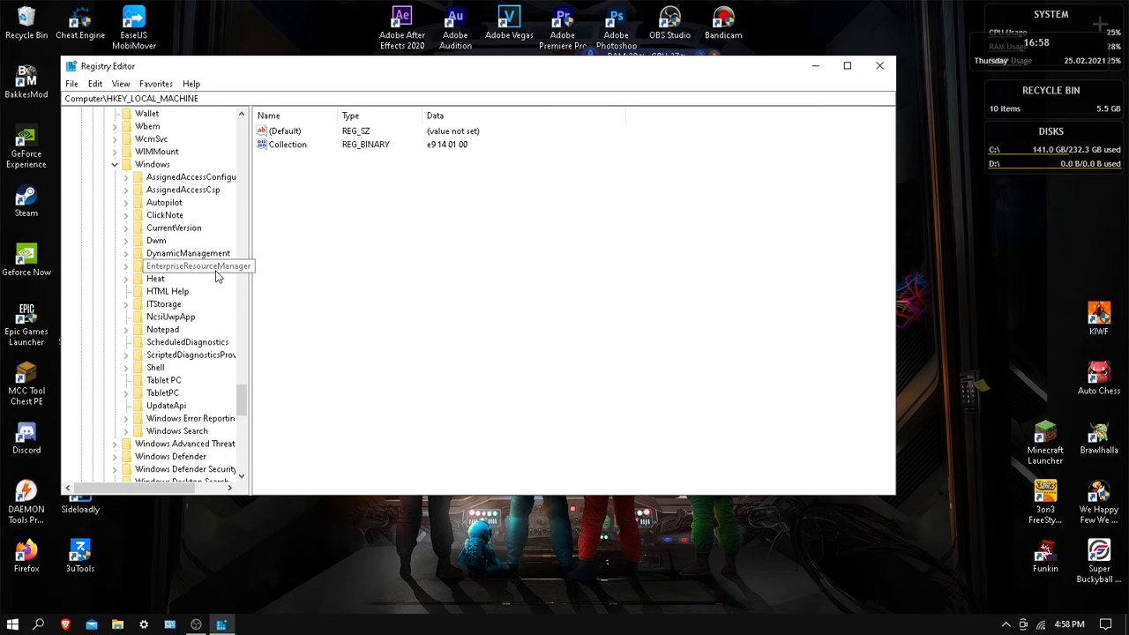
mouse_move(127, 240)
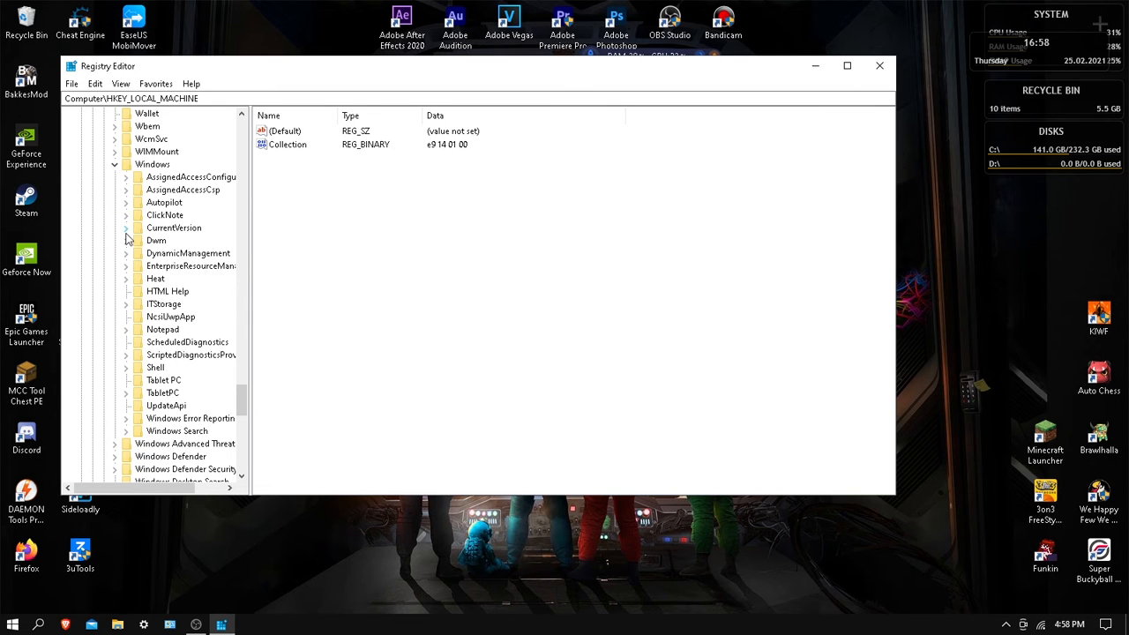
scroll(down, 3)
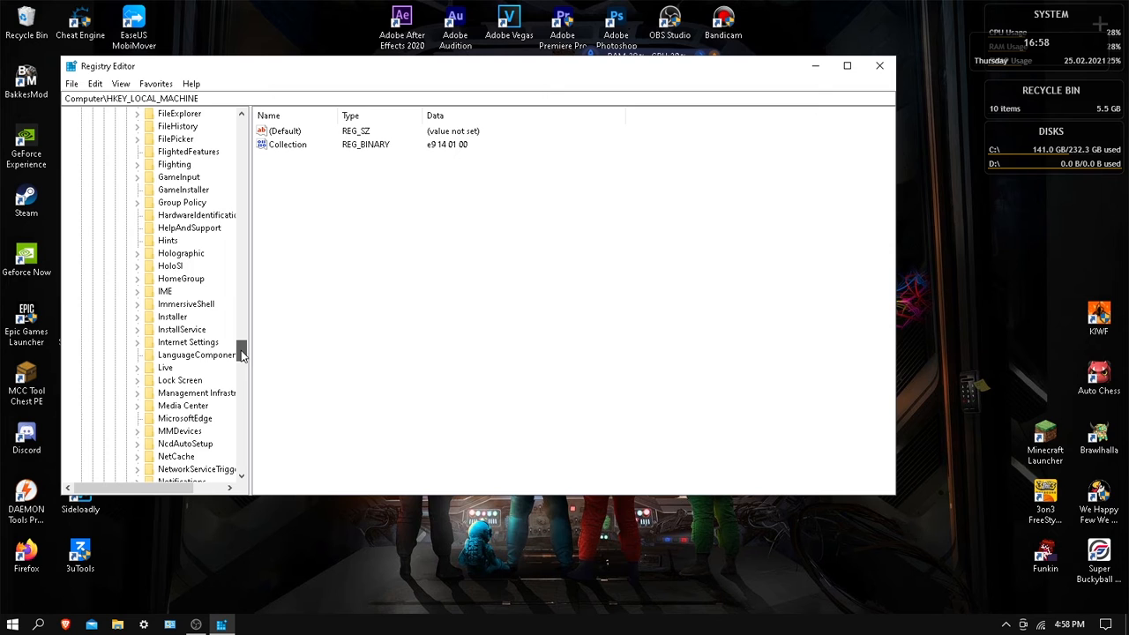
scroll(down, 3)
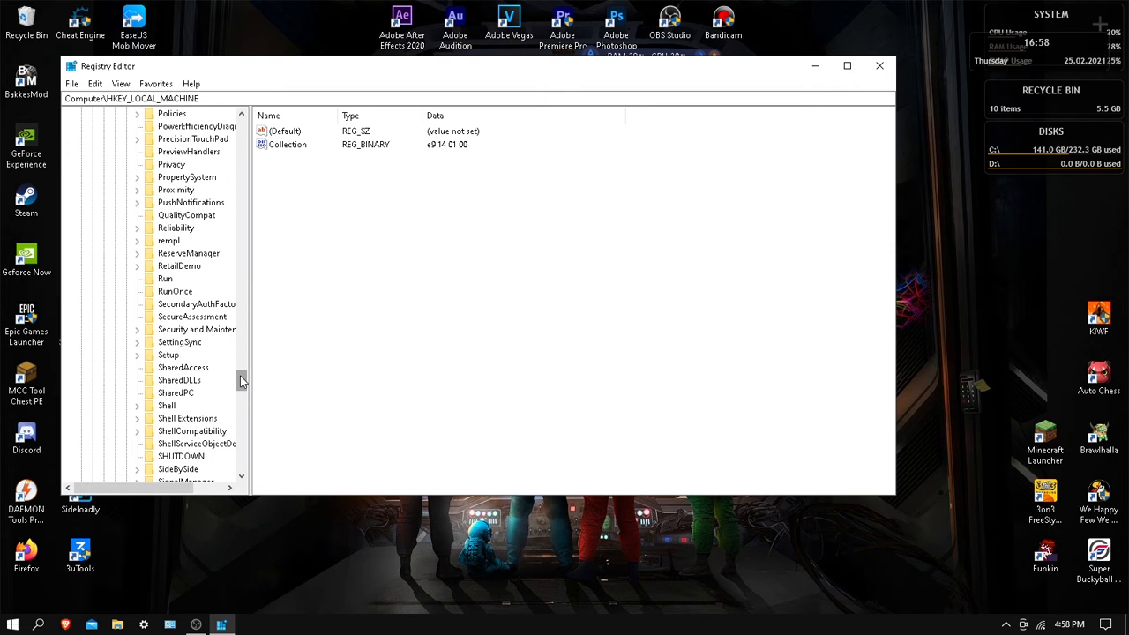
scroll(up, 3)
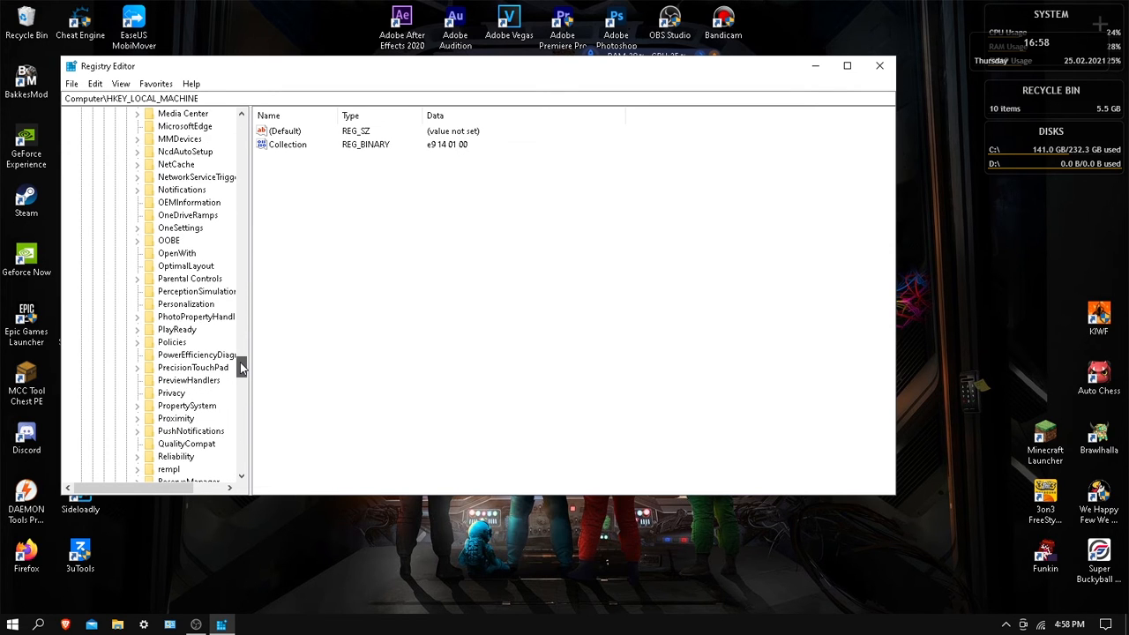
click(138, 342)
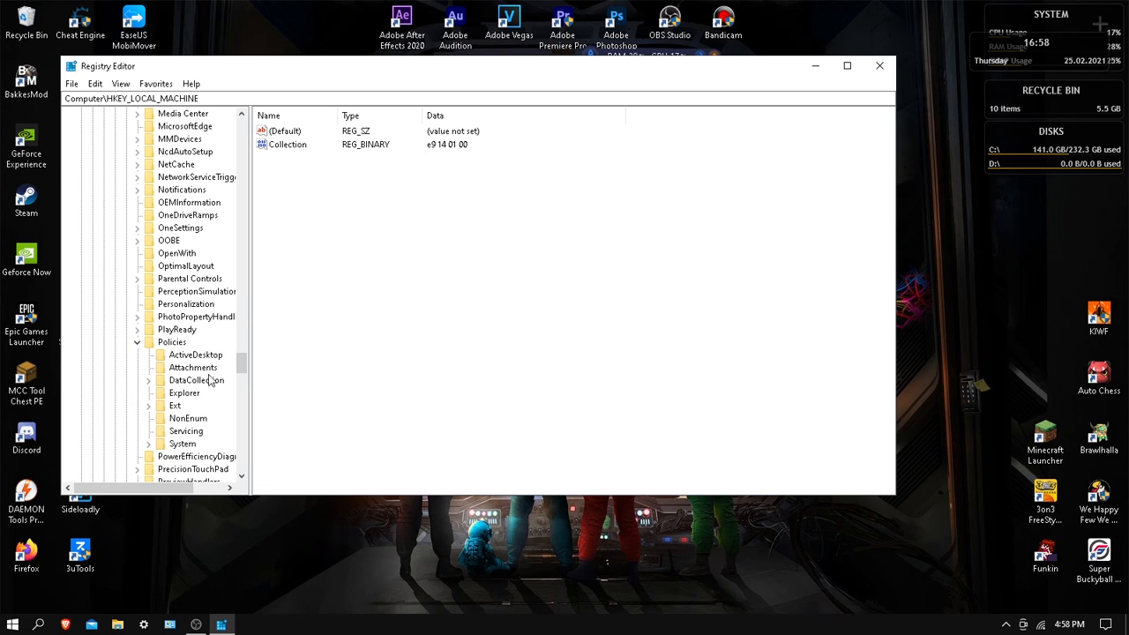
mouse_move(156, 448)
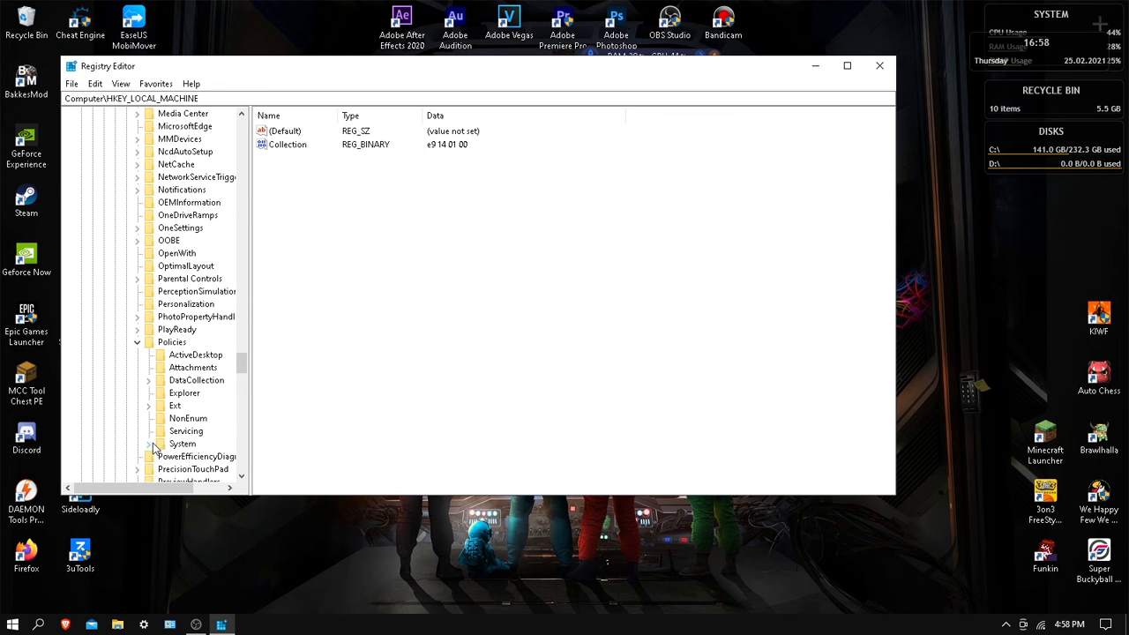
Expand the System subkey to check its contents, then collapse it again
click(148, 444)
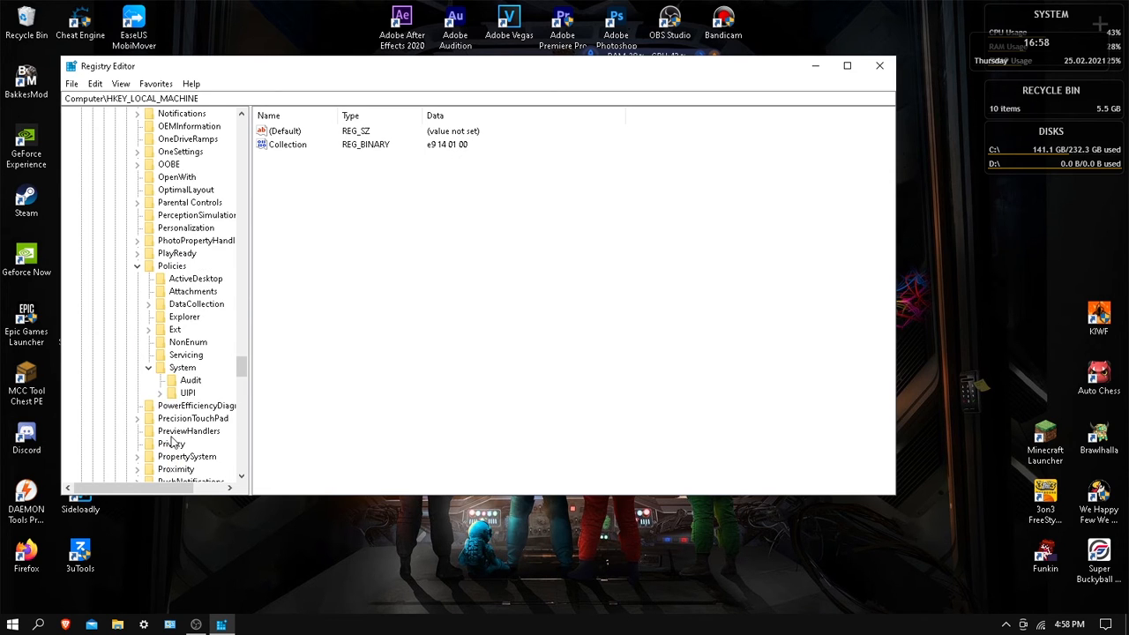
mouse_move(150, 382)
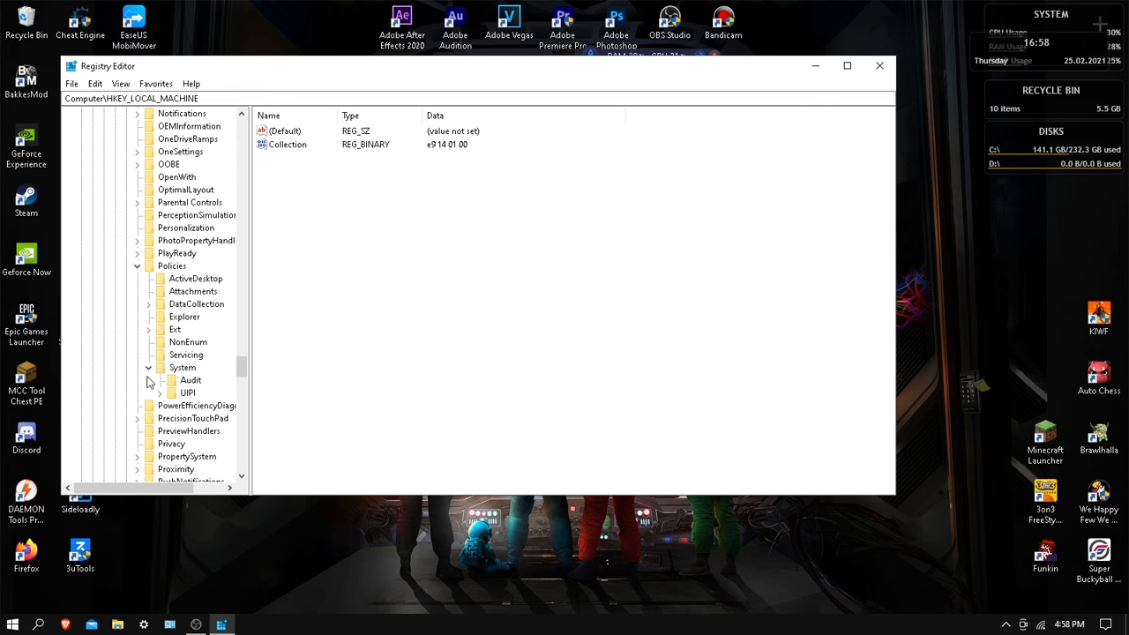
click(148, 367)
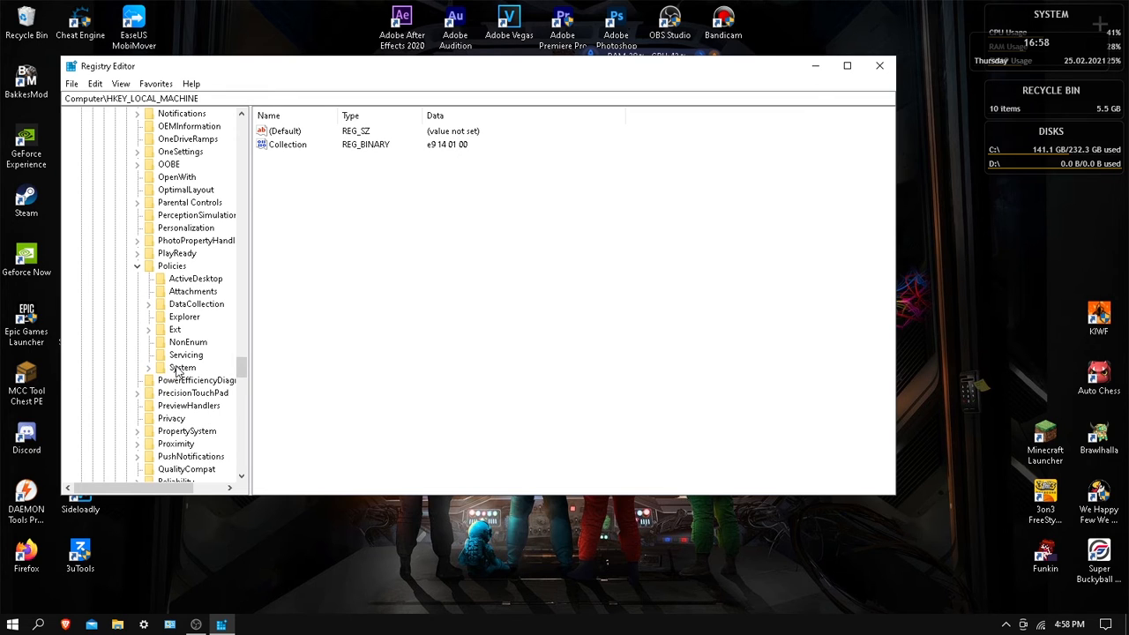
Select the Policies\System key so its values, including EnableLUA and ConsentPromptBehaviorAdmin, are listed
click(184, 369)
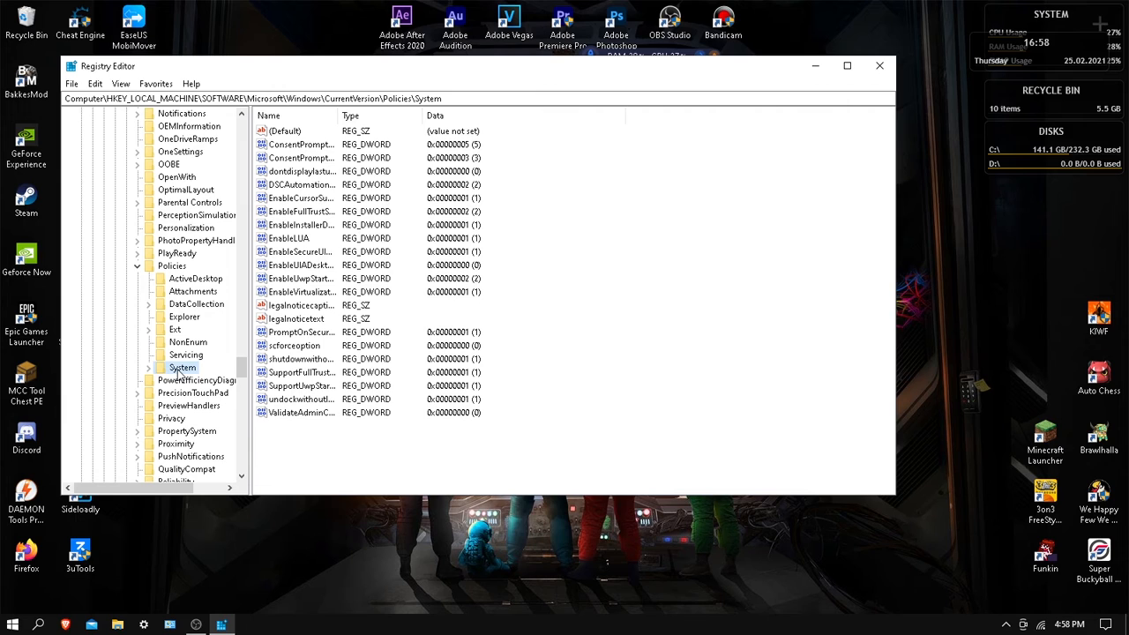
mouse_move(397, 279)
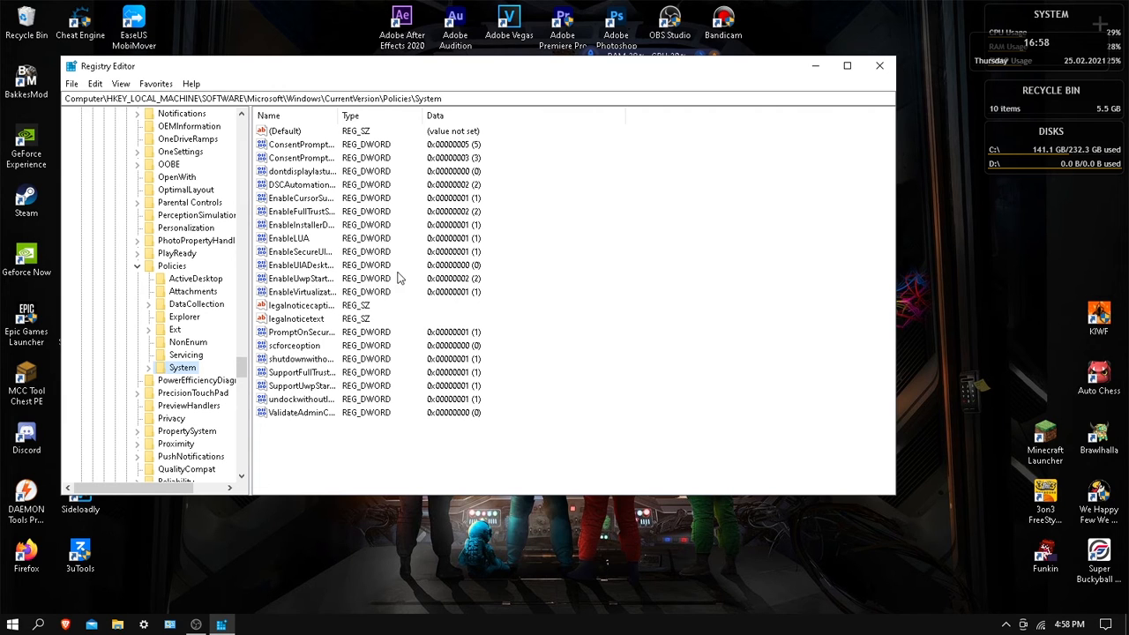
mouse_move(450, 315)
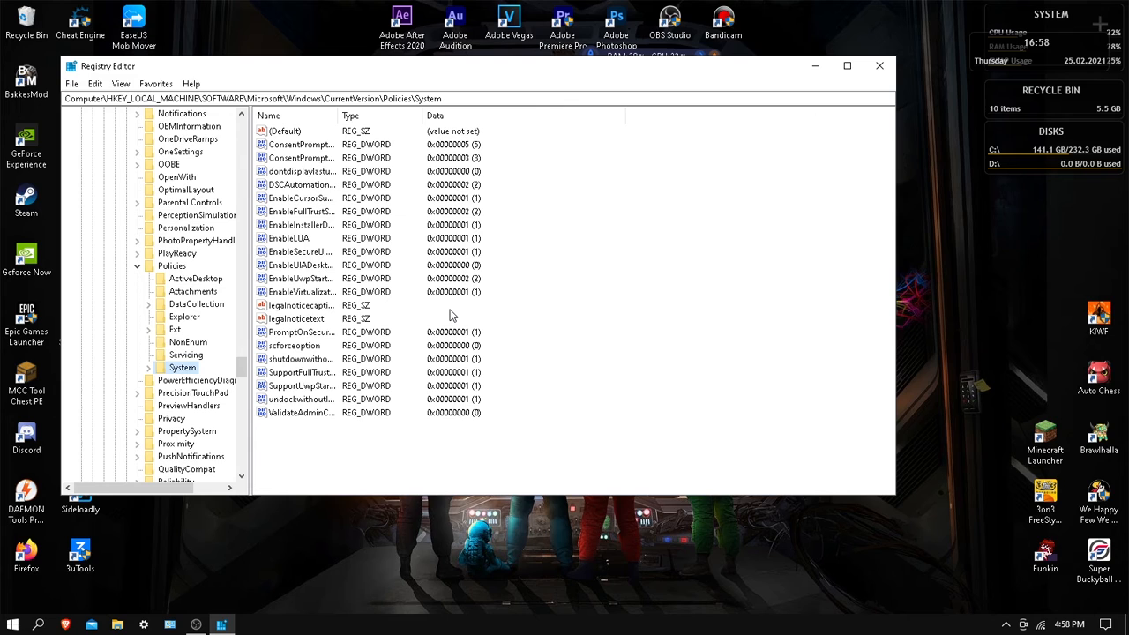
mouse_move(452, 312)
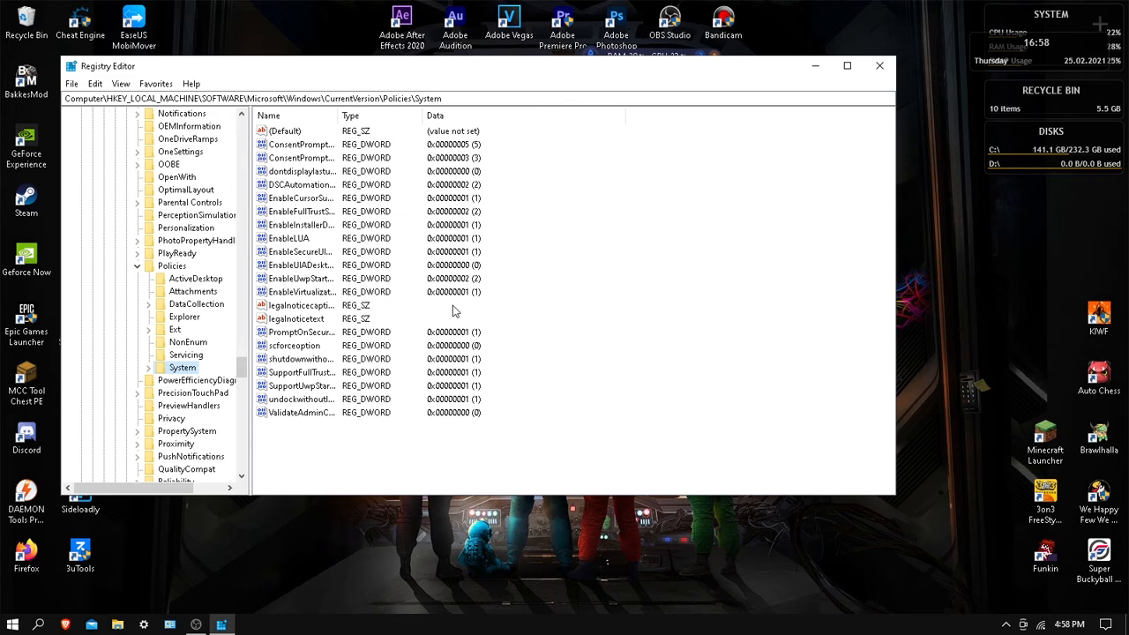
mouse_move(607, 262)
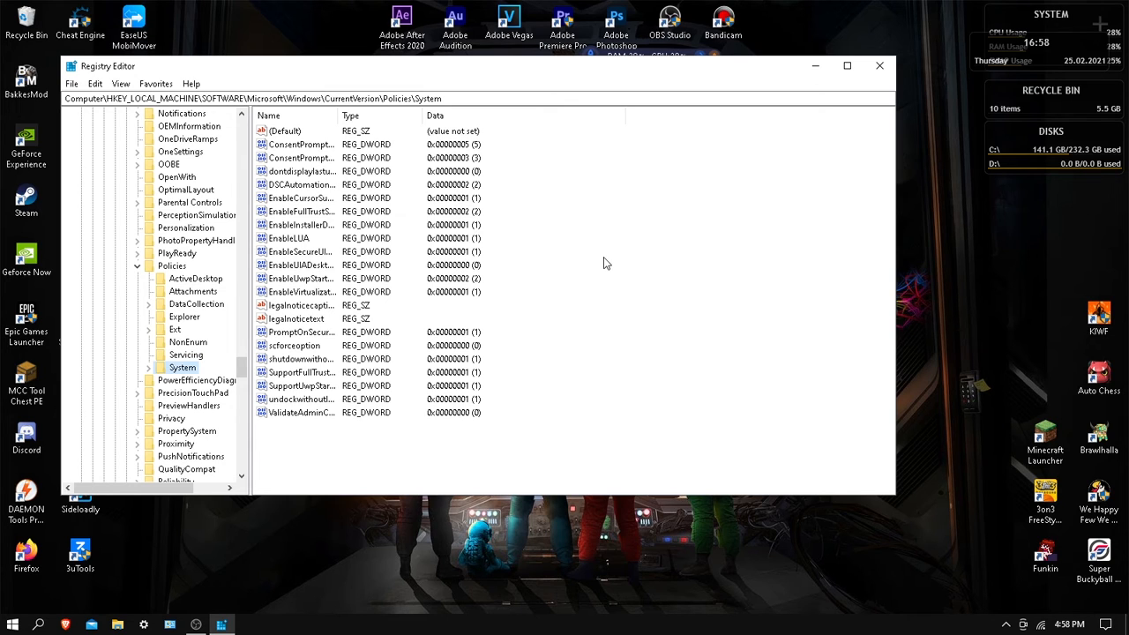
mouse_move(504, 120)
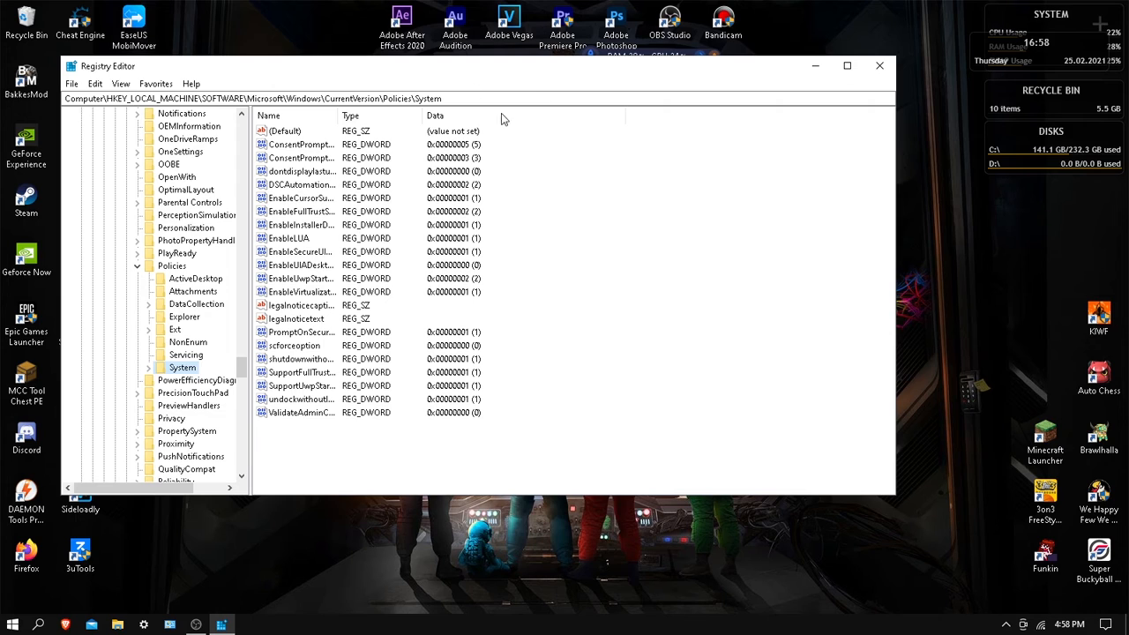
mouse_move(291, 247)
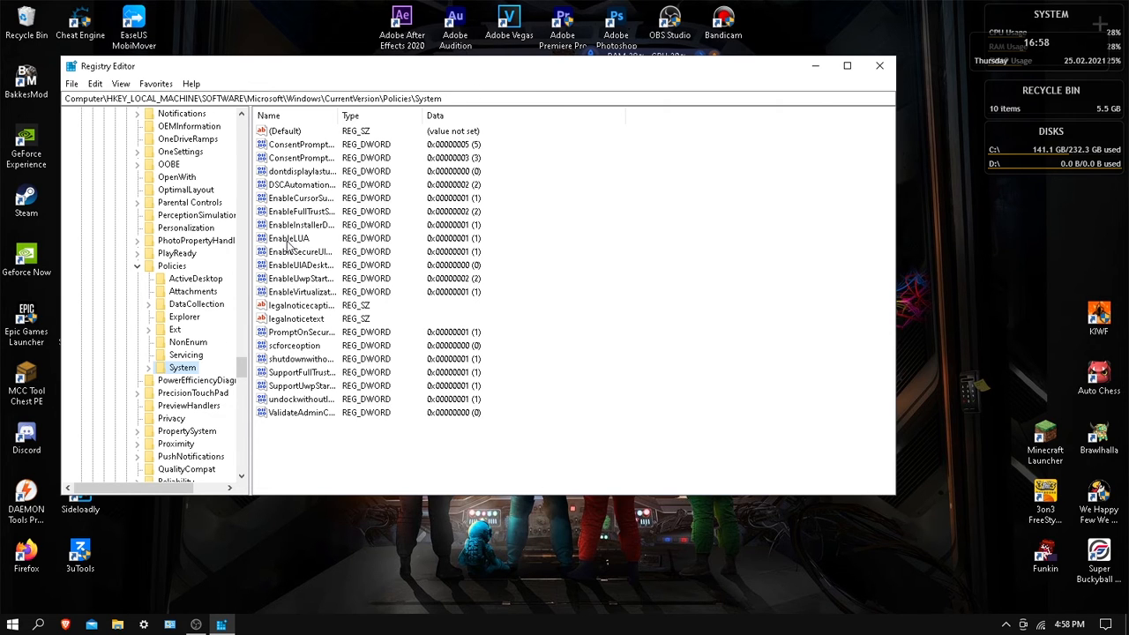
mouse_move(329, 240)
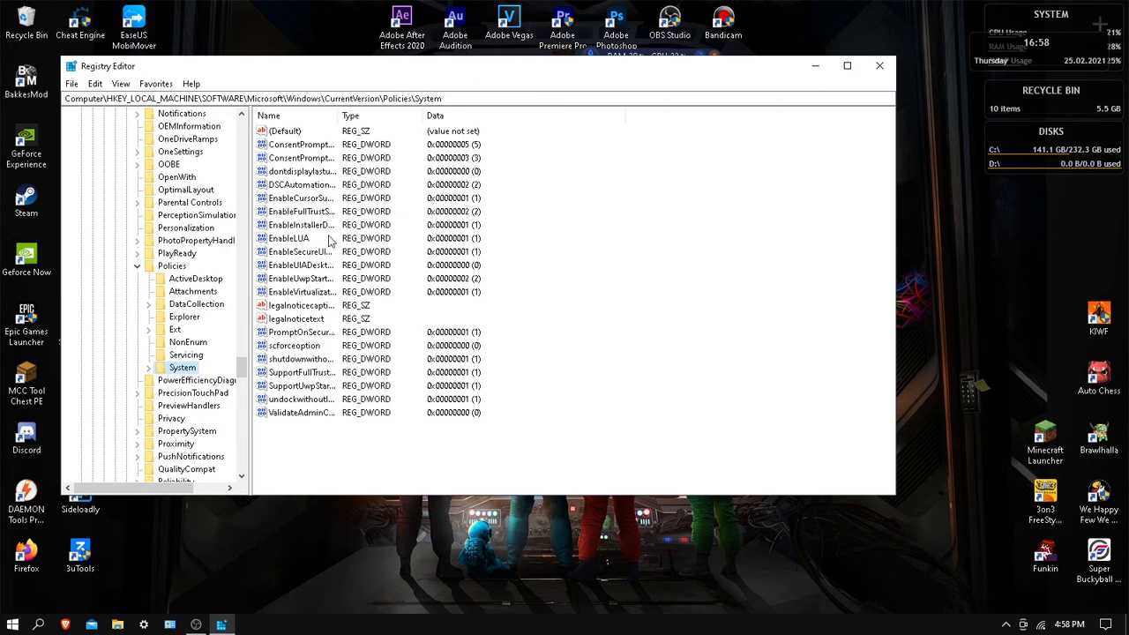
mouse_move(346, 245)
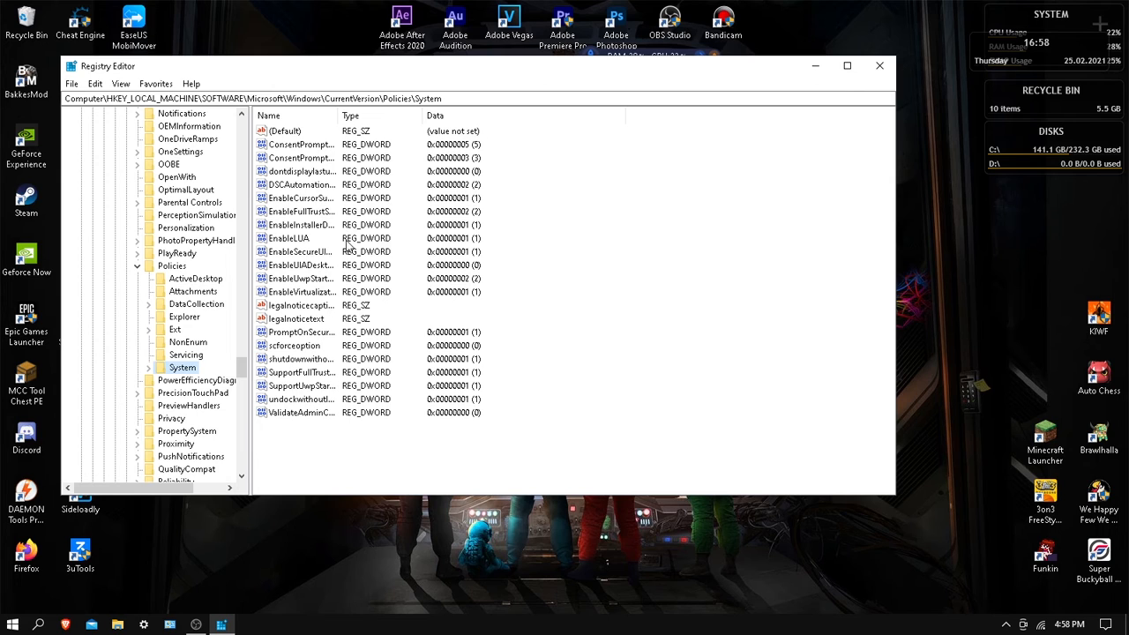
mouse_move(480, 236)
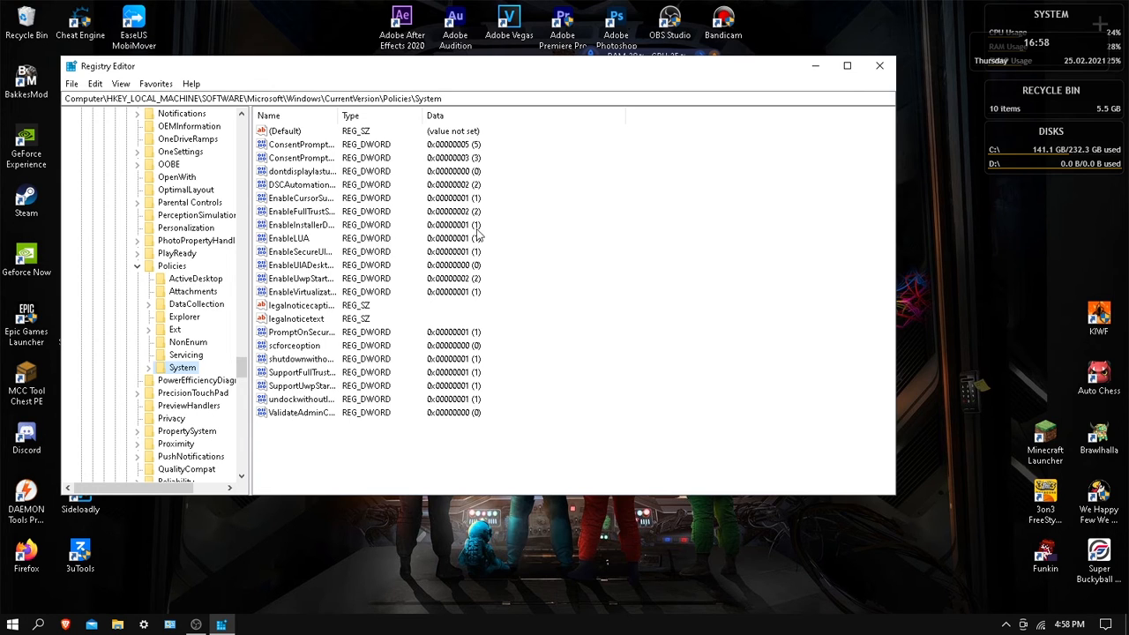
mouse_move(480, 244)
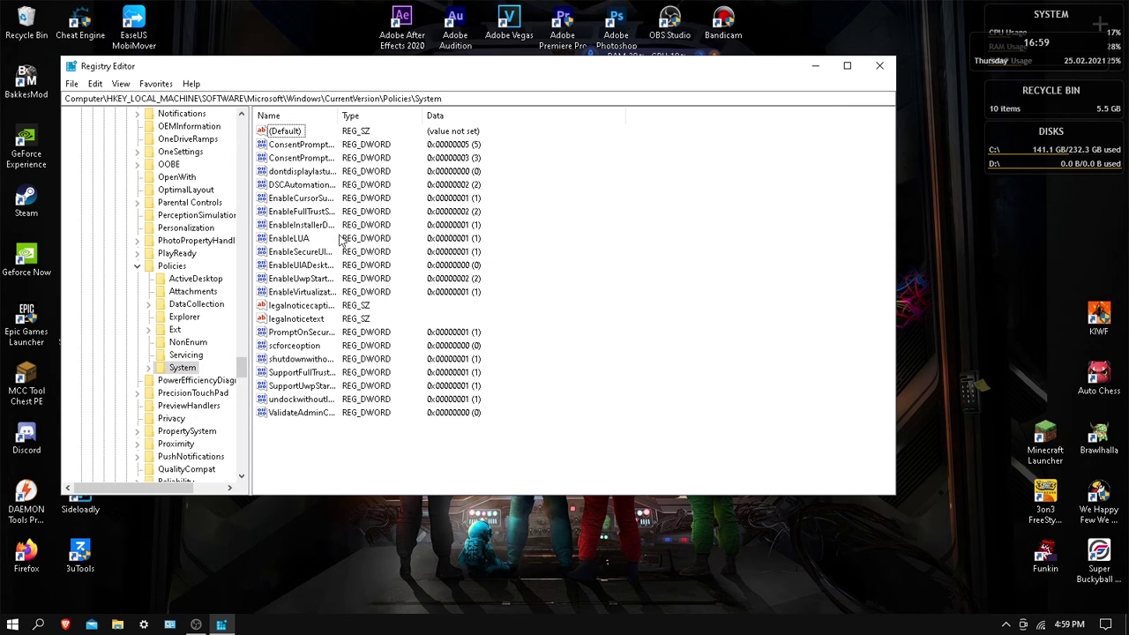
Select the EnableLUA value (data 0x00000001) via its context menu, leaving it chosen for modification
right_click(289, 238)
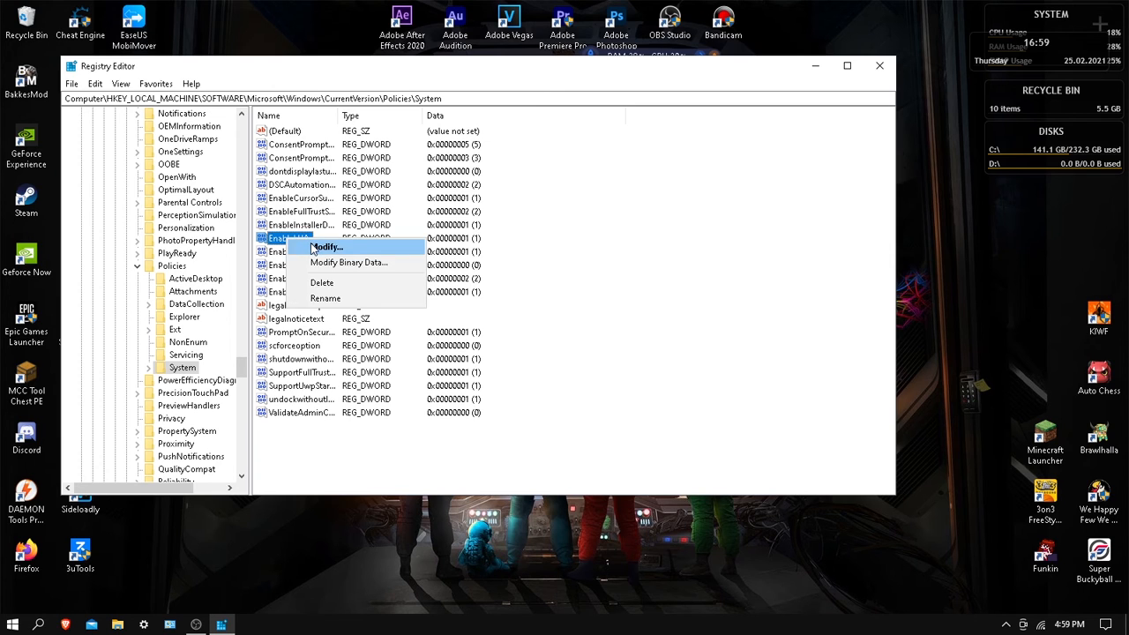
click(328, 247)
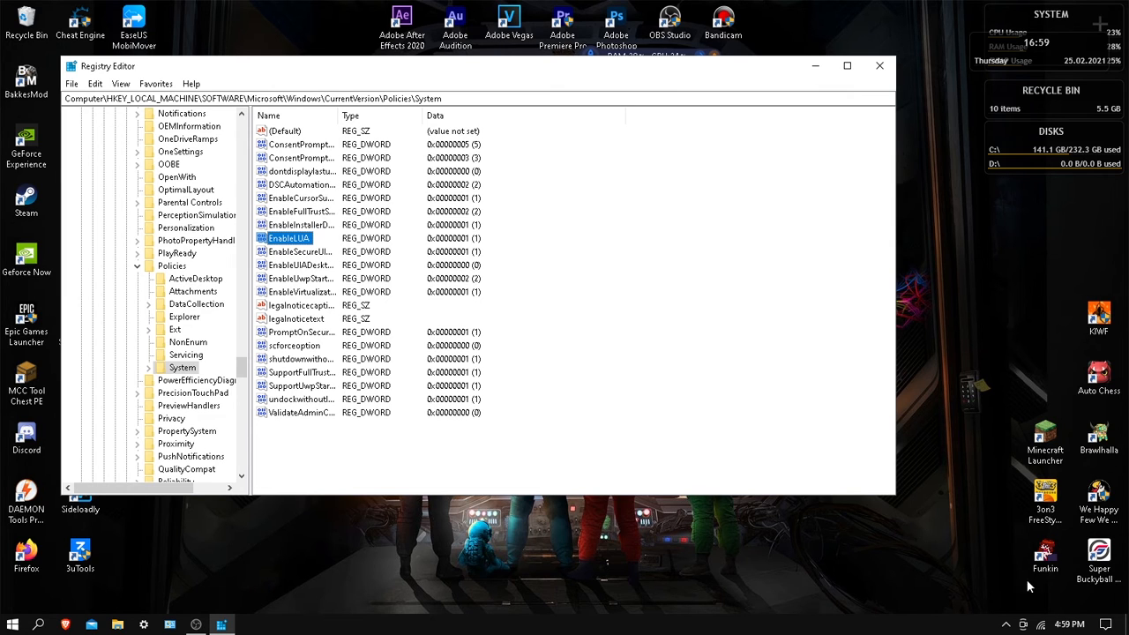
mouse_move(1066, 551)
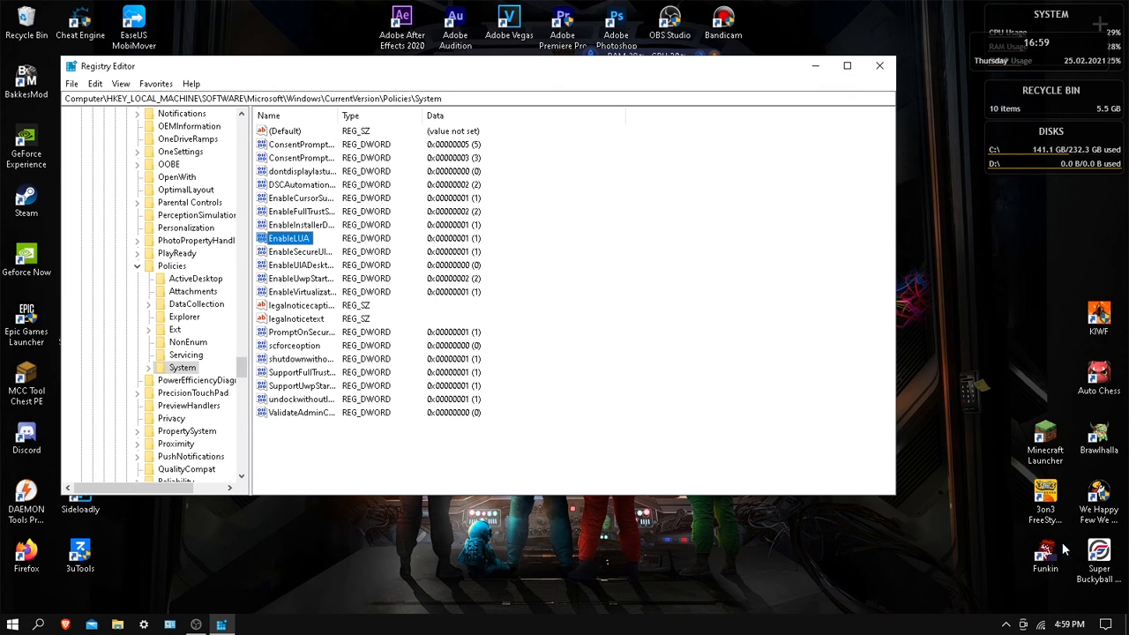
mouse_move(1030, 525)
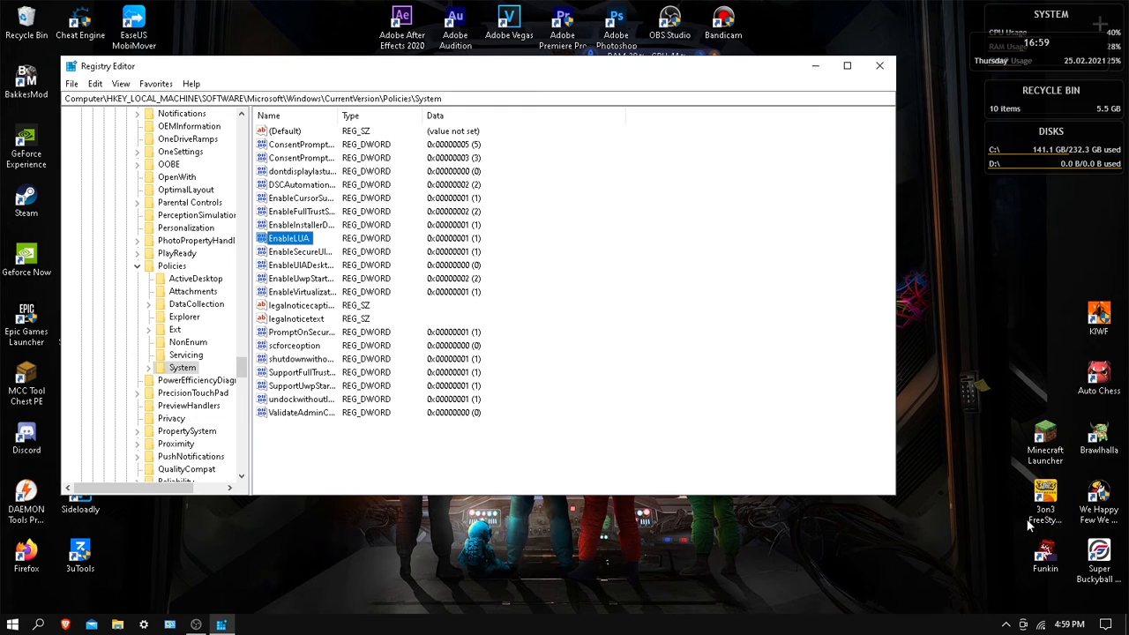
mouse_move(1062, 461)
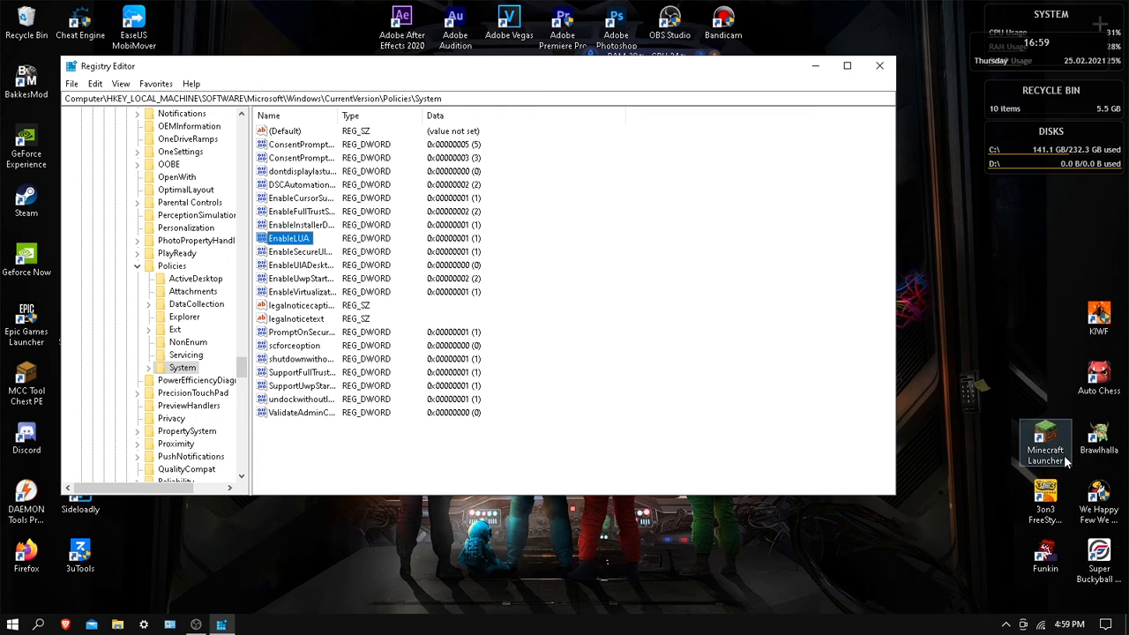
mouse_move(1075, 420)
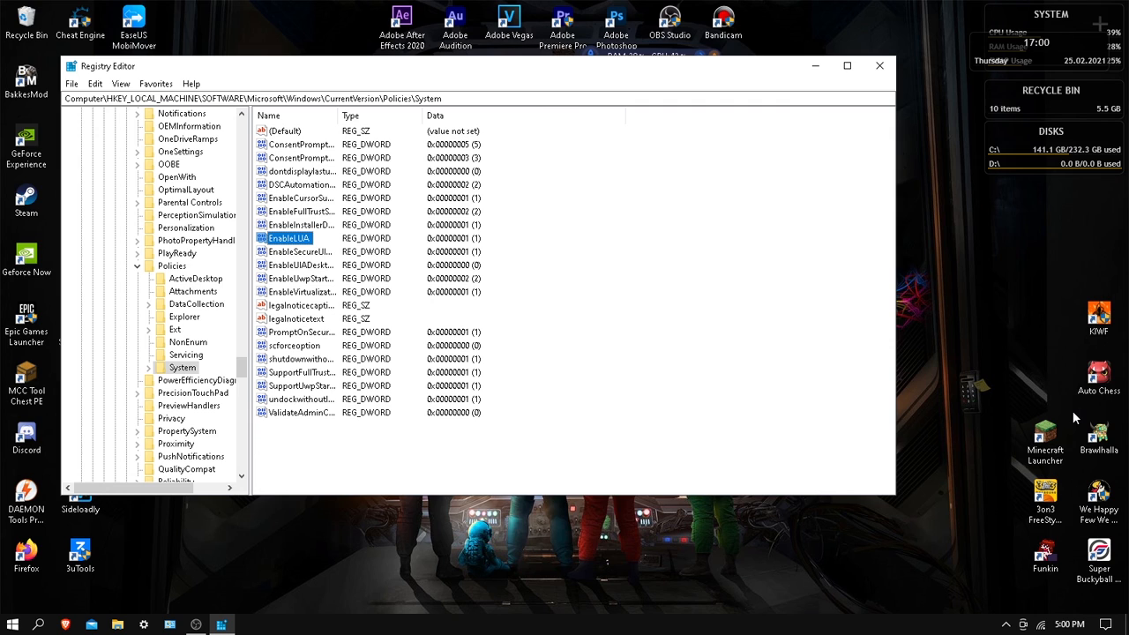
mouse_move(918, 487)
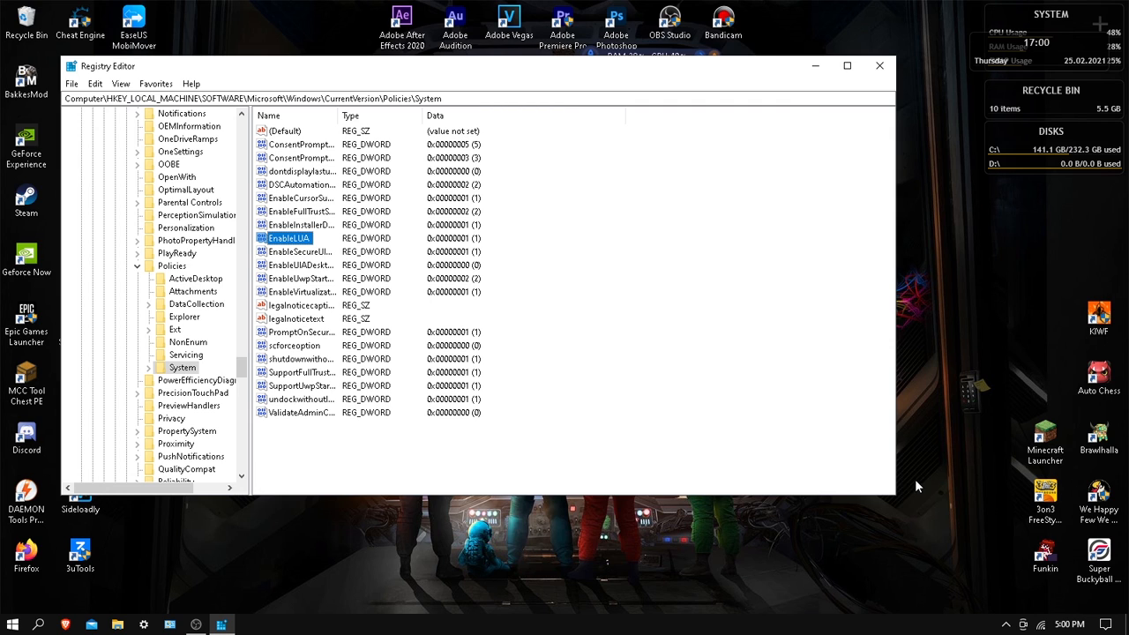
mouse_move(879, 491)
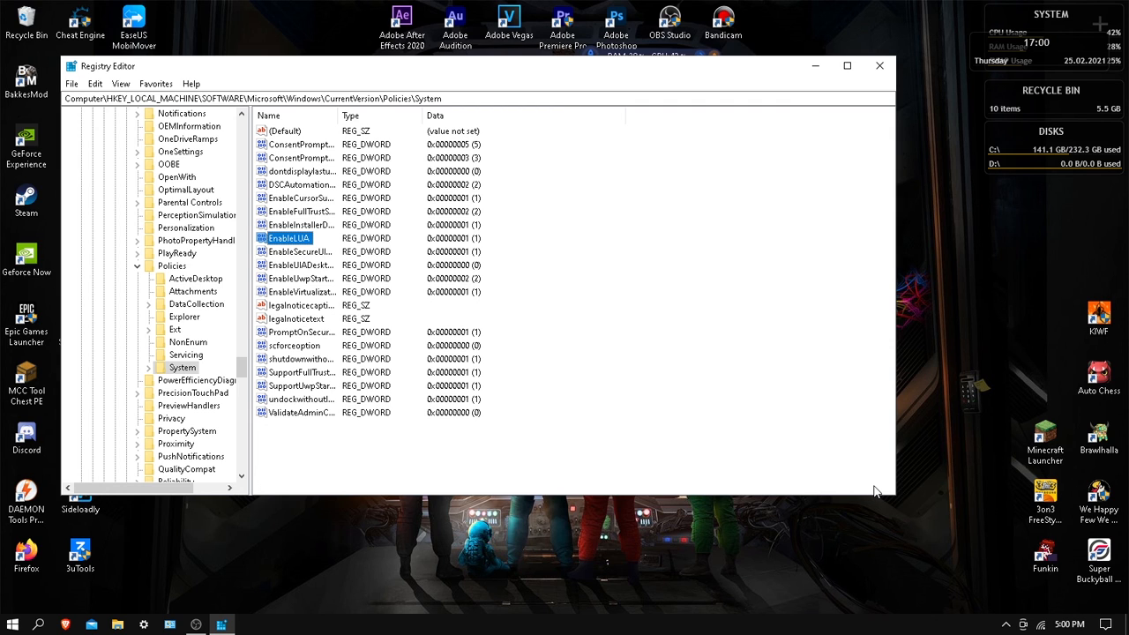
mouse_move(879, 478)
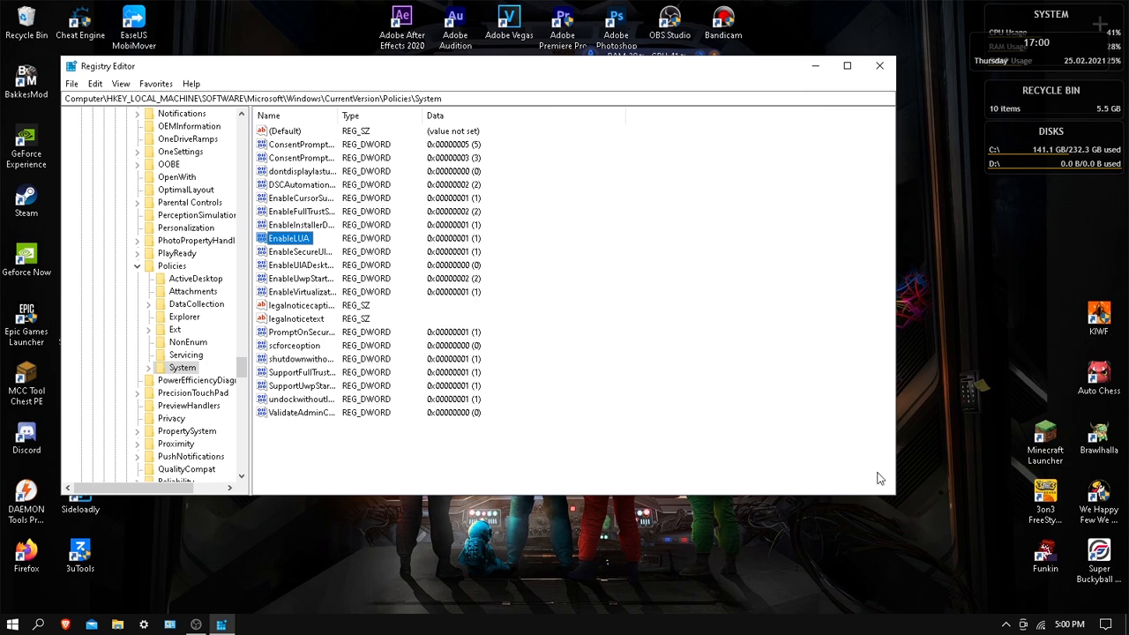